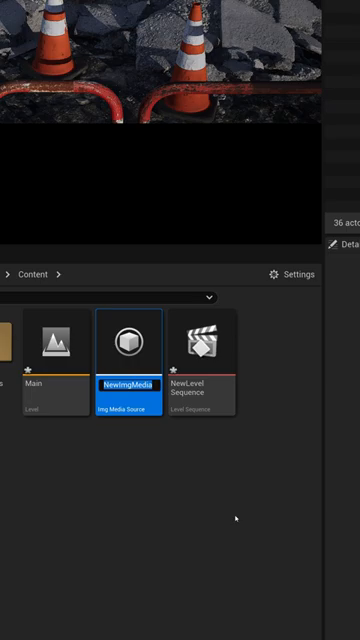
Step: Open the NewImgMedia Img Media Source asset from Content in its media editor
{"action": "double_click", "coordinate": [127, 357]}
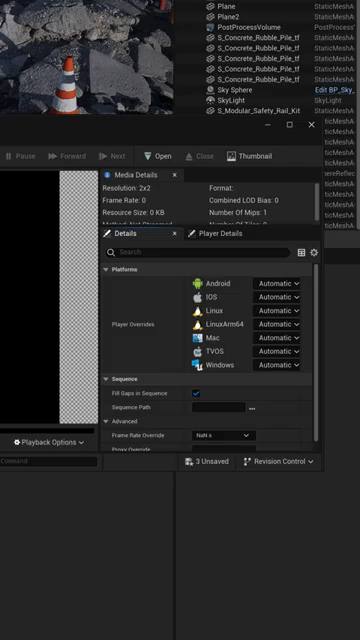